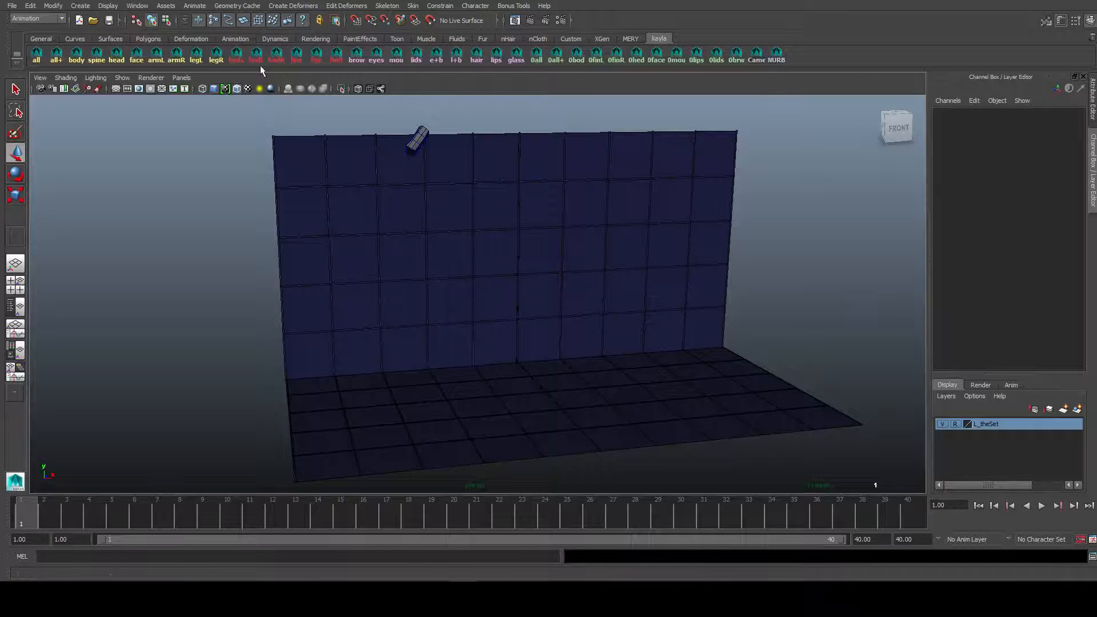
# Select the animated rock and scrub the timeline to review its fall.
pyautogui.click(194, 6)
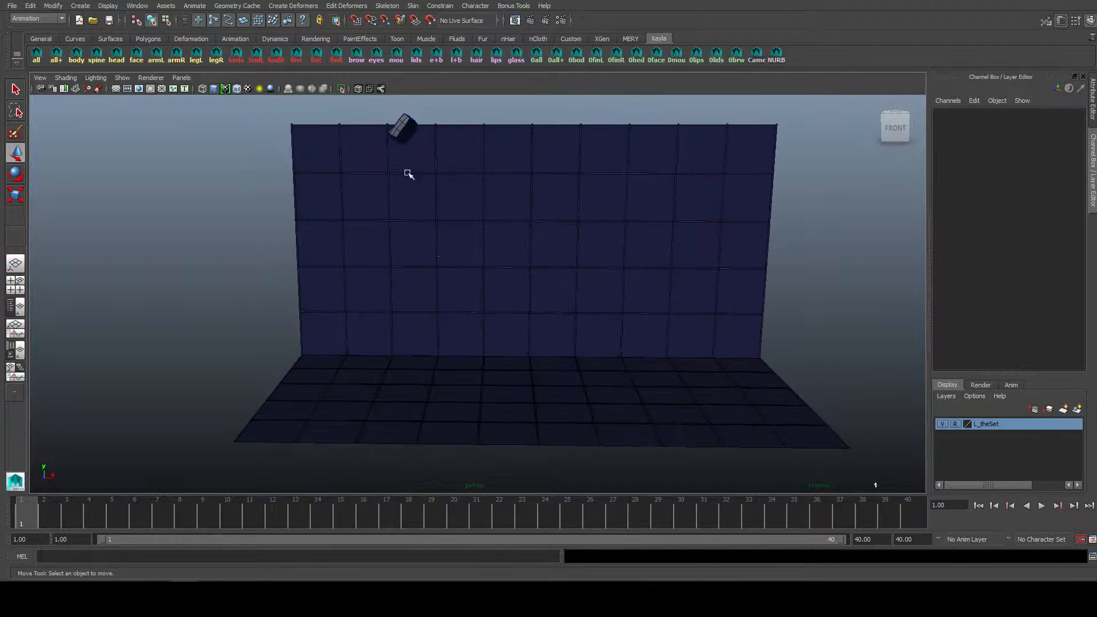
pyautogui.click(403, 126)
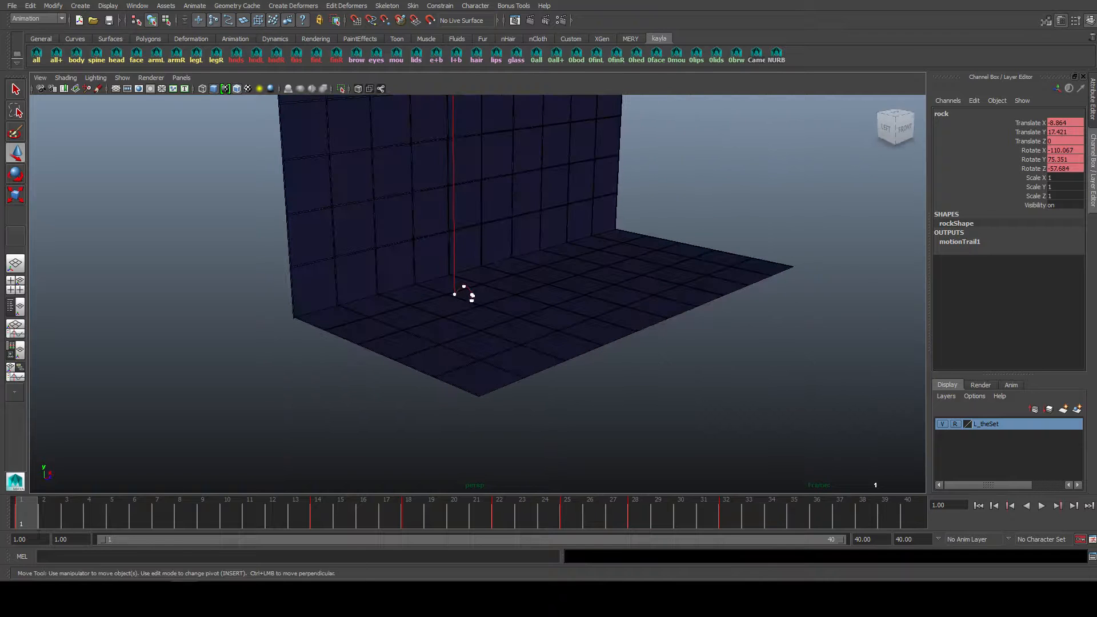
pyautogui.click(340, 510)
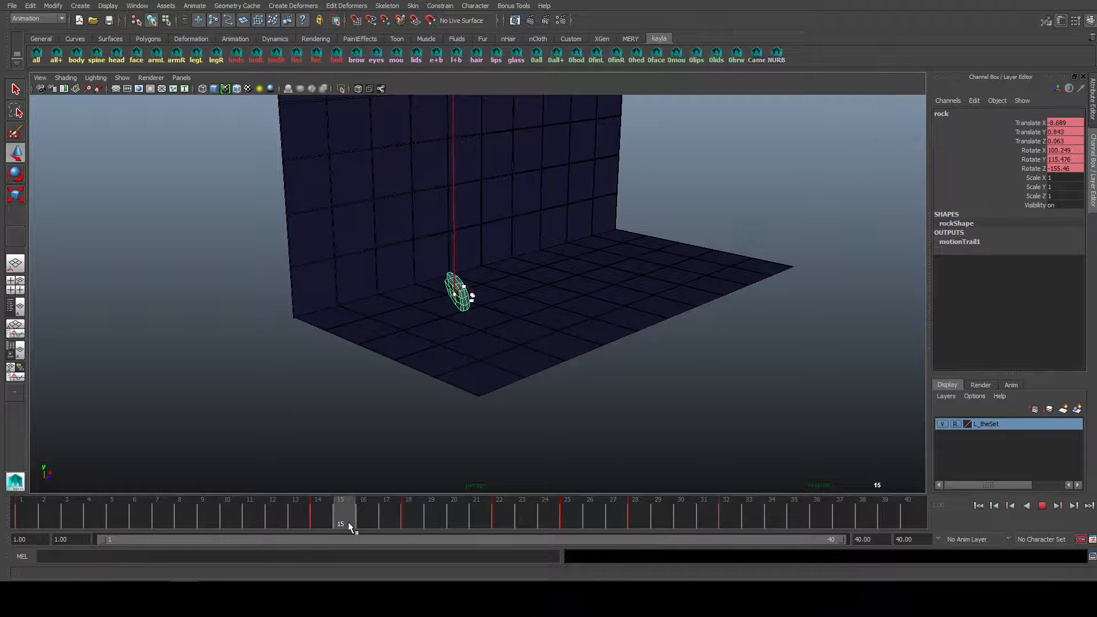
pyautogui.moveTo(340, 511); pyautogui.dragTo(658, 511)
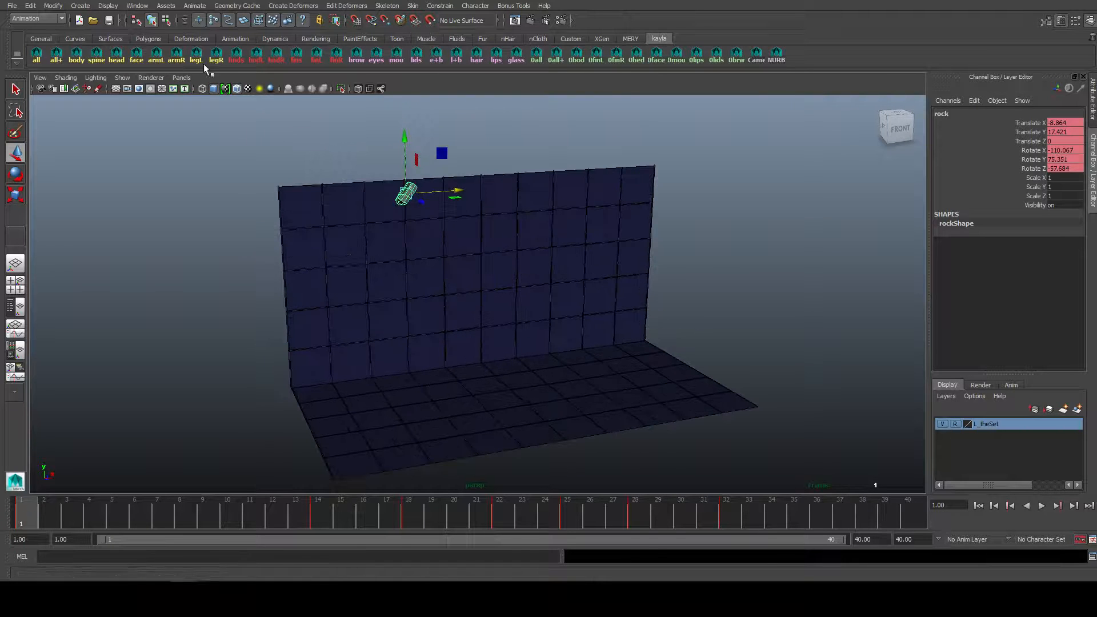
# Bring up the Create Editable Motion Trail options and set the range to Time Slider, checking frames 10 to 14.
pyautogui.click(194, 6)
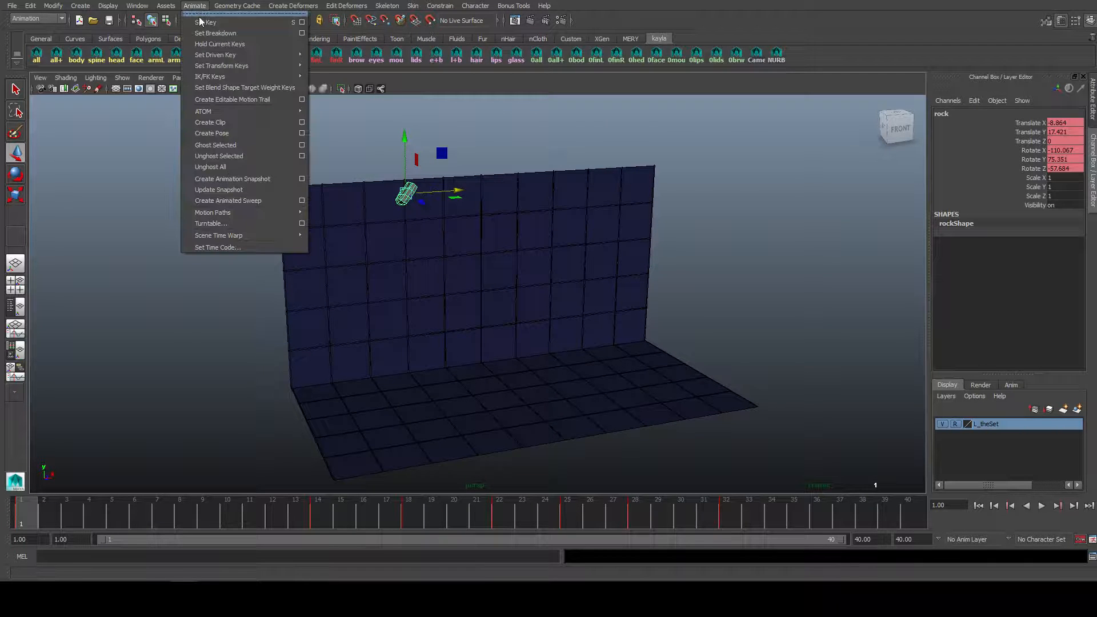
pyautogui.moveTo(245, 98)
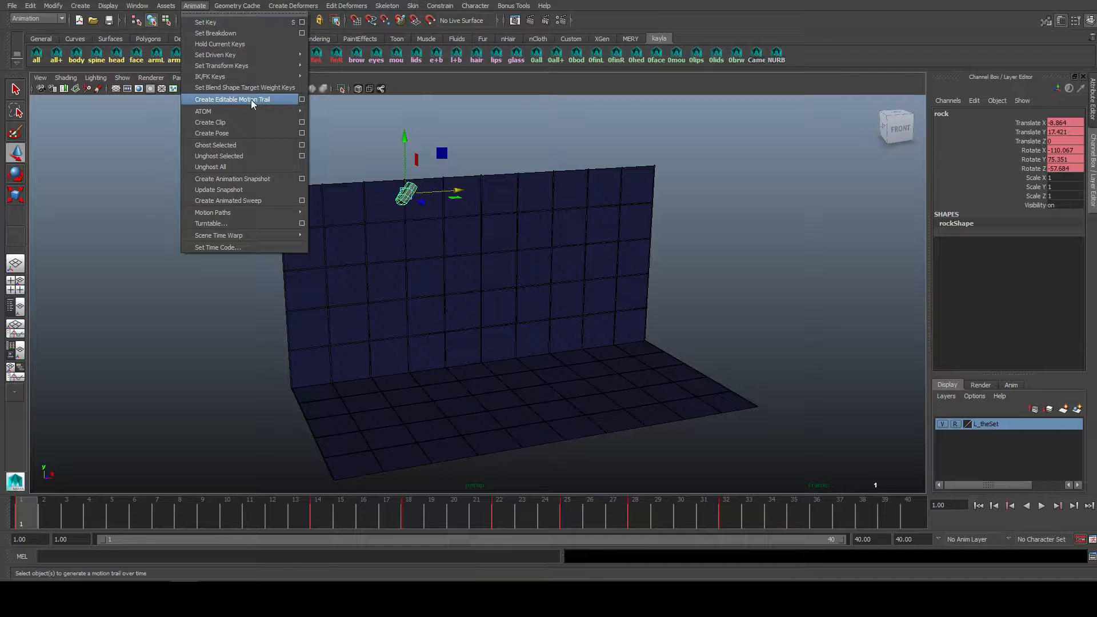
pyautogui.click(302, 100)
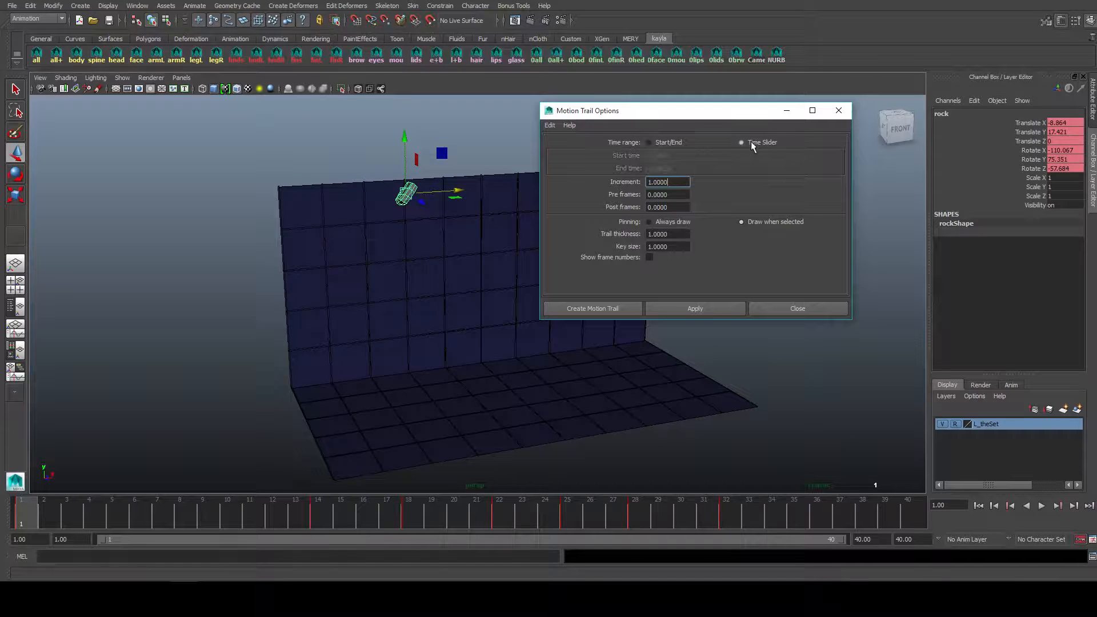
pyautogui.click(649, 142)
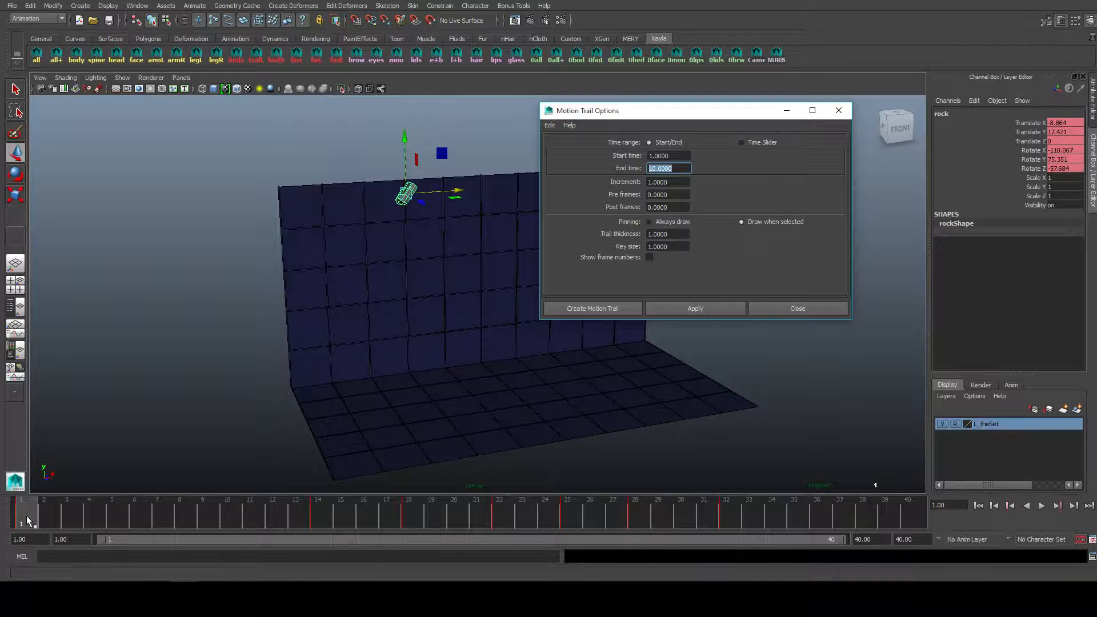
pyautogui.click(226, 511)
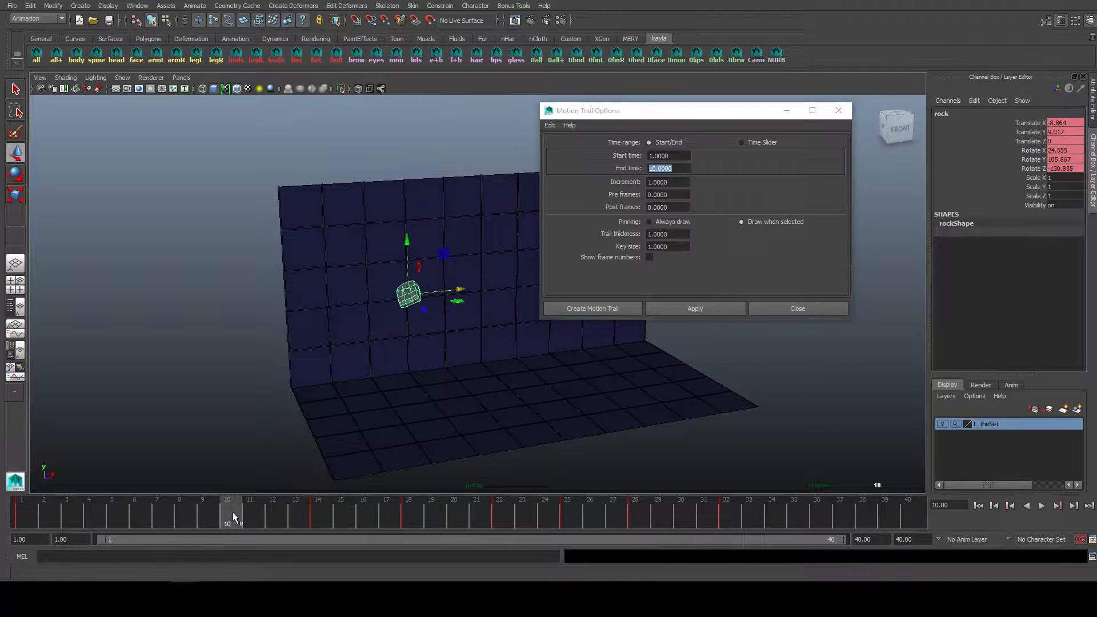
pyautogui.click(742, 142)
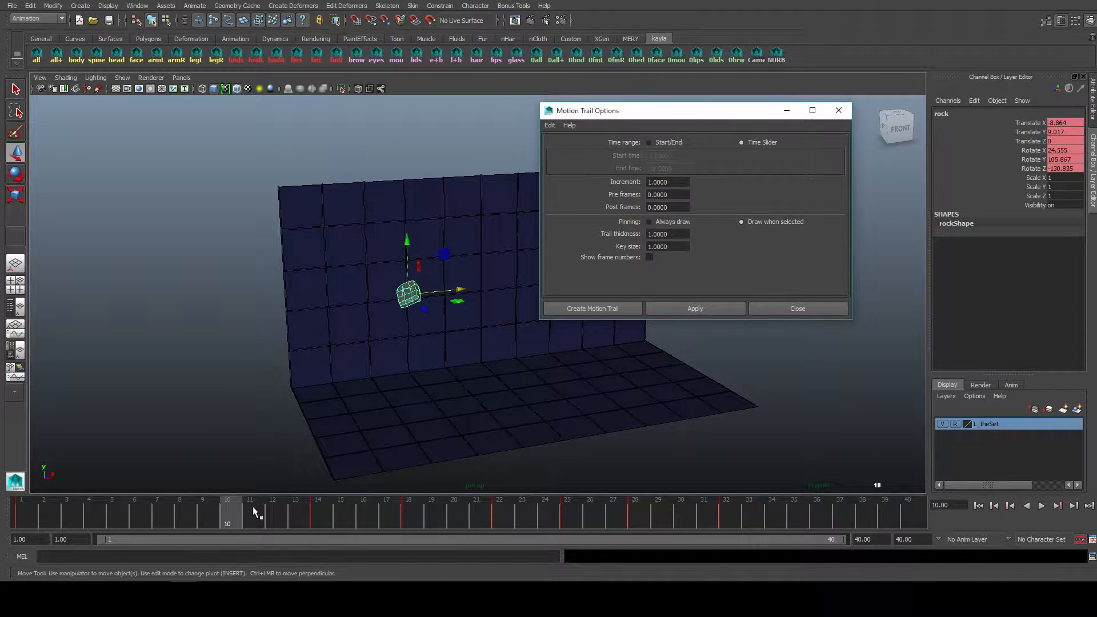
pyautogui.click(363, 511)
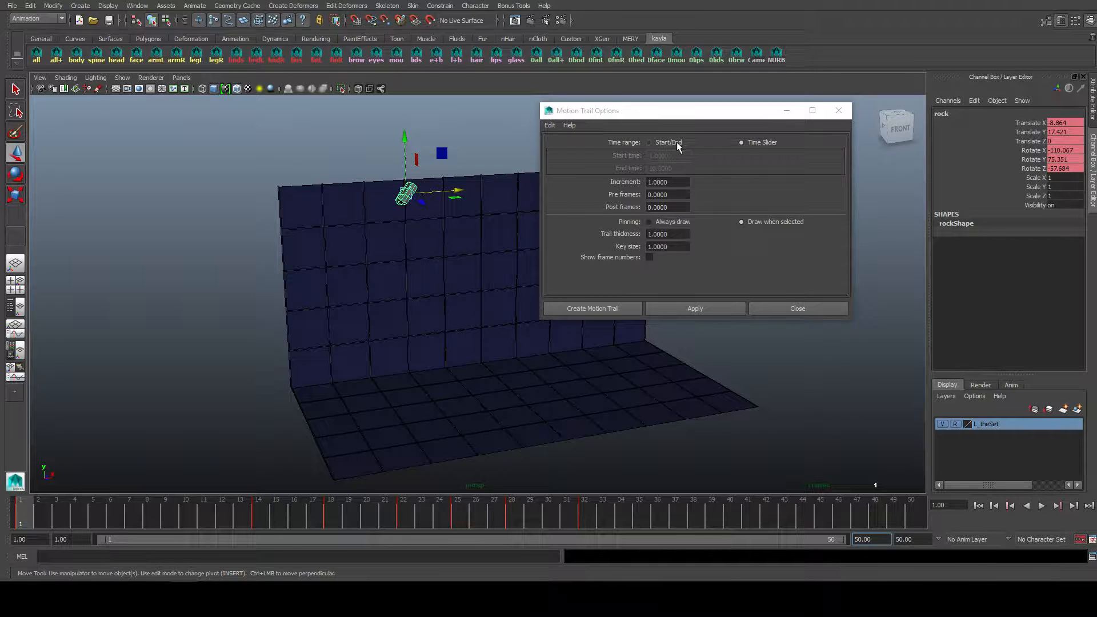
pyautogui.click(667, 182)
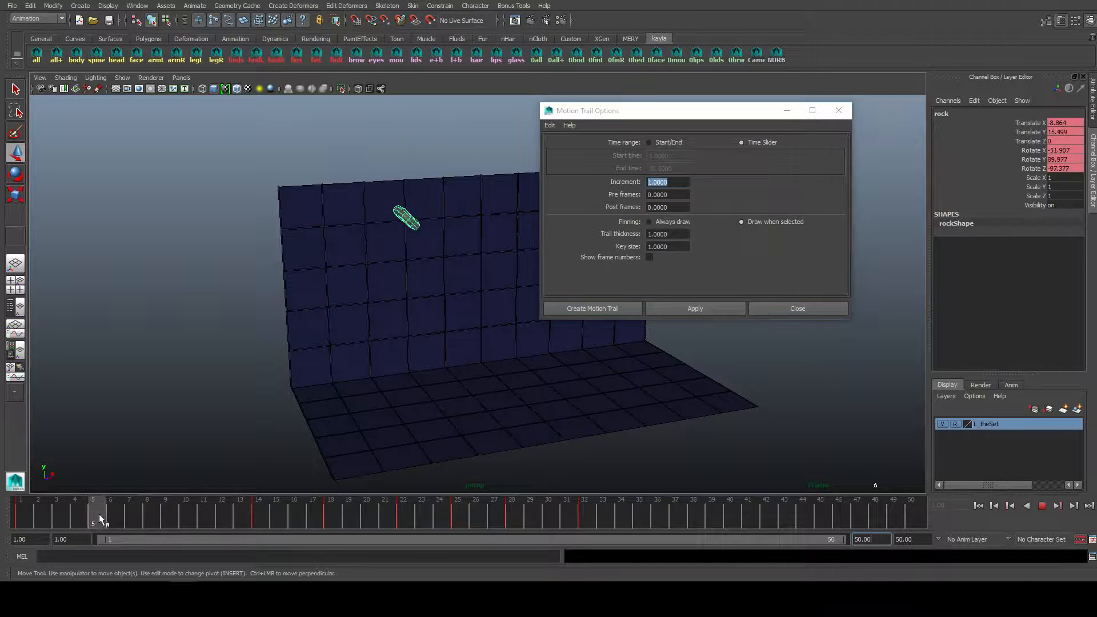
pyautogui.click(20, 511)
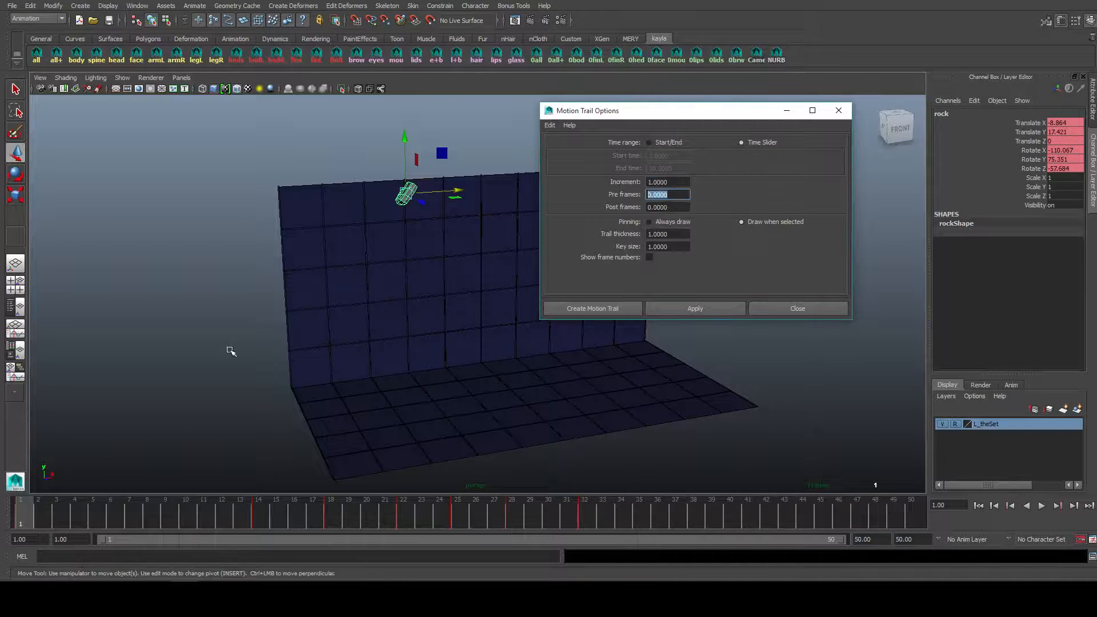
pyautogui.click(259, 511)
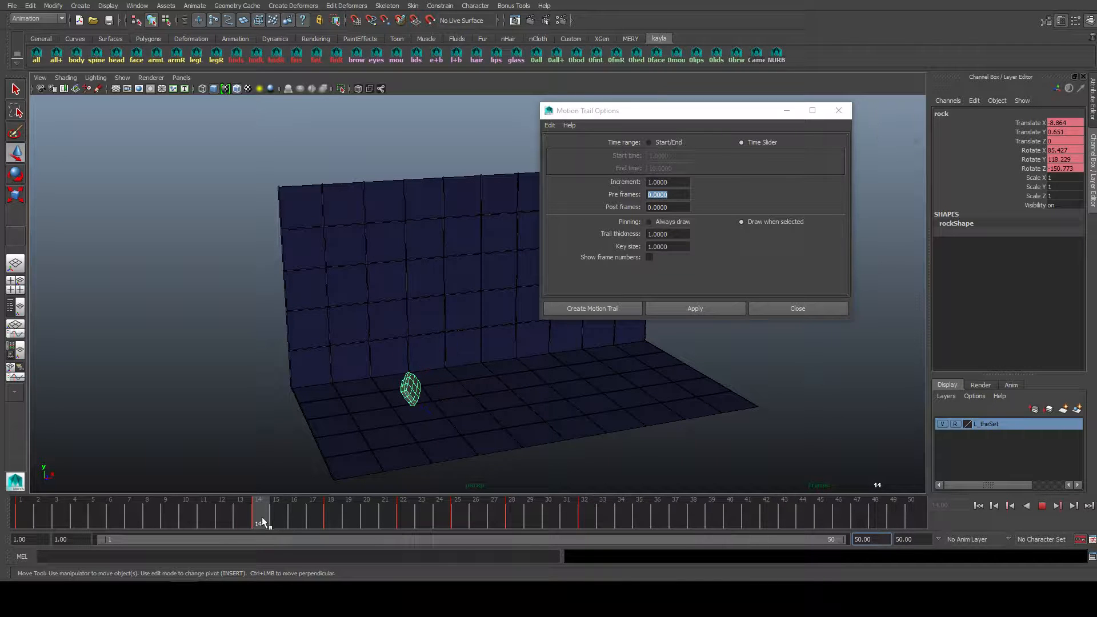
pyautogui.click(241, 504)
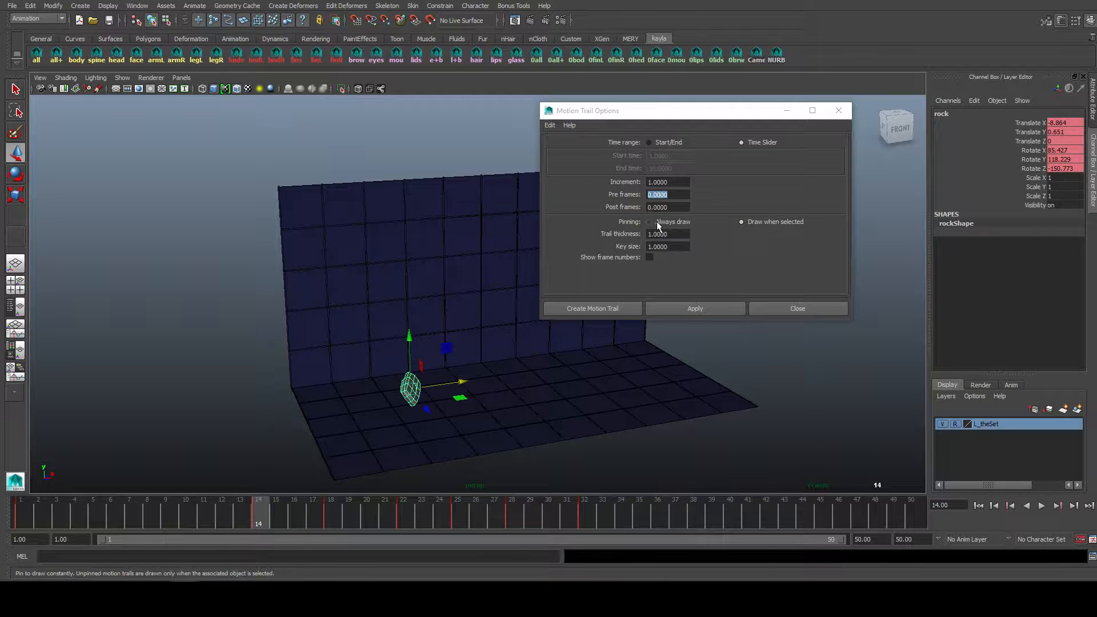
# Set the trail to draw when selected and enable Show frame numbers, with the rock reselected.
pyautogui.click(649, 221)
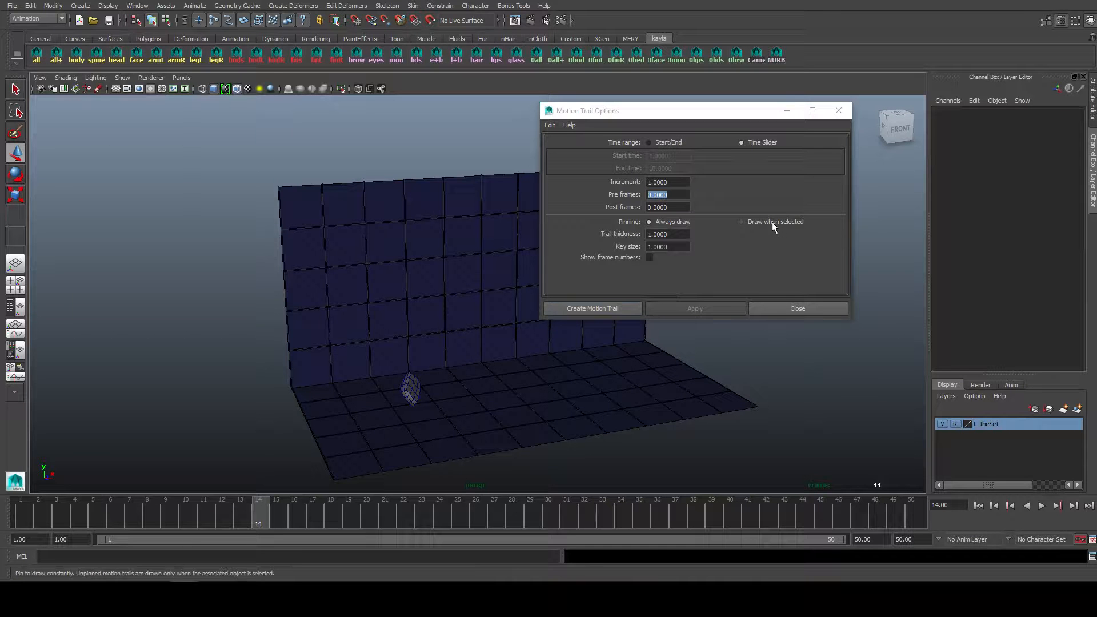
pyautogui.click(741, 221)
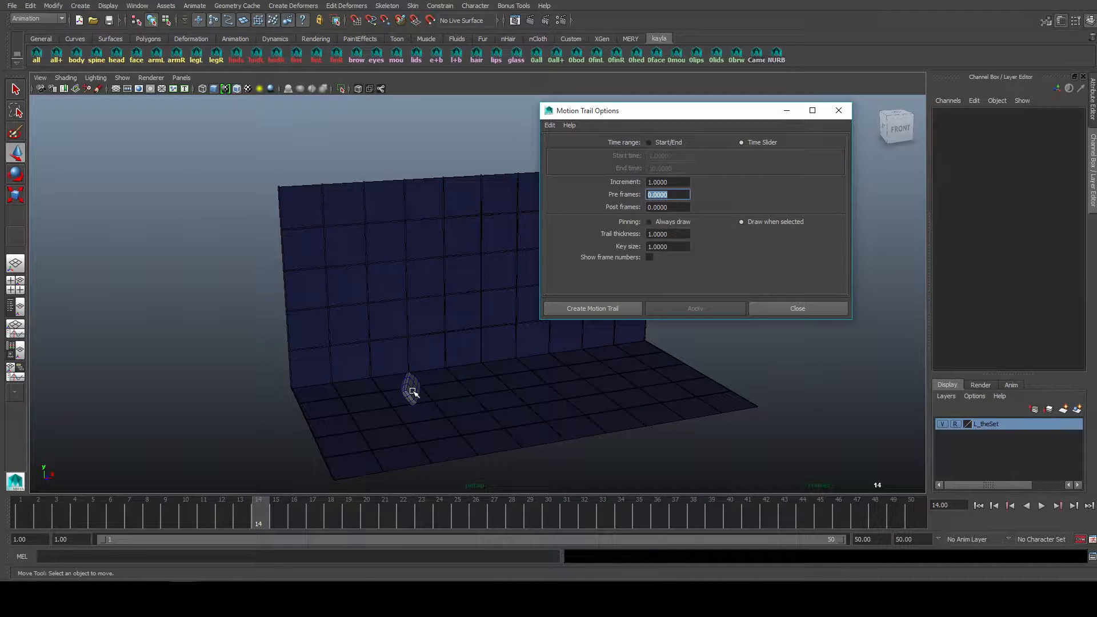
pyautogui.click(410, 389)
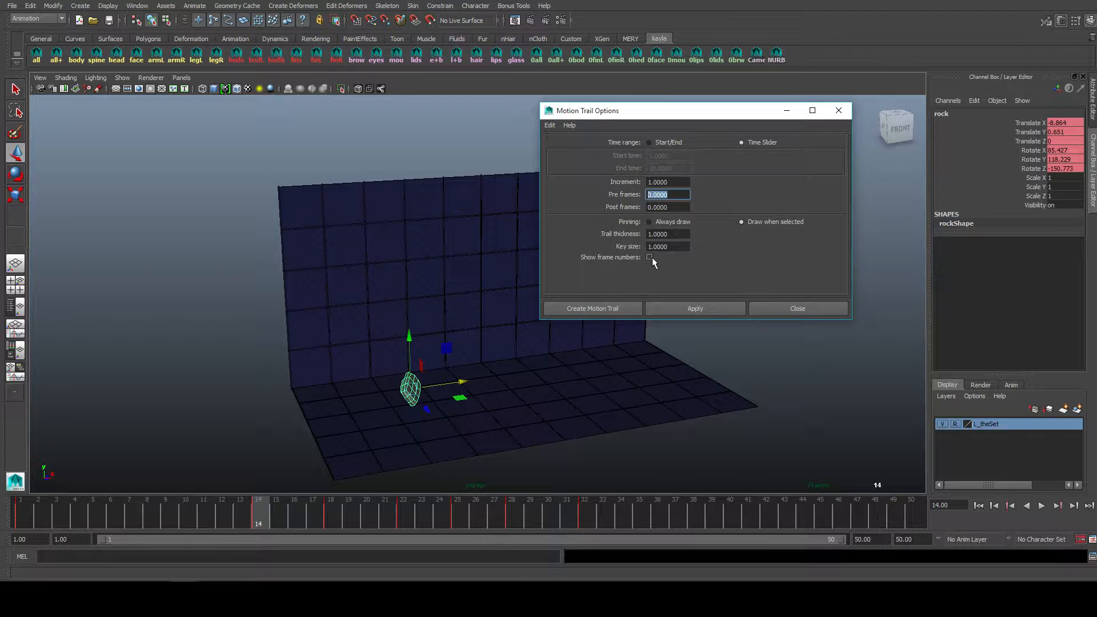
pyautogui.click(649, 257)
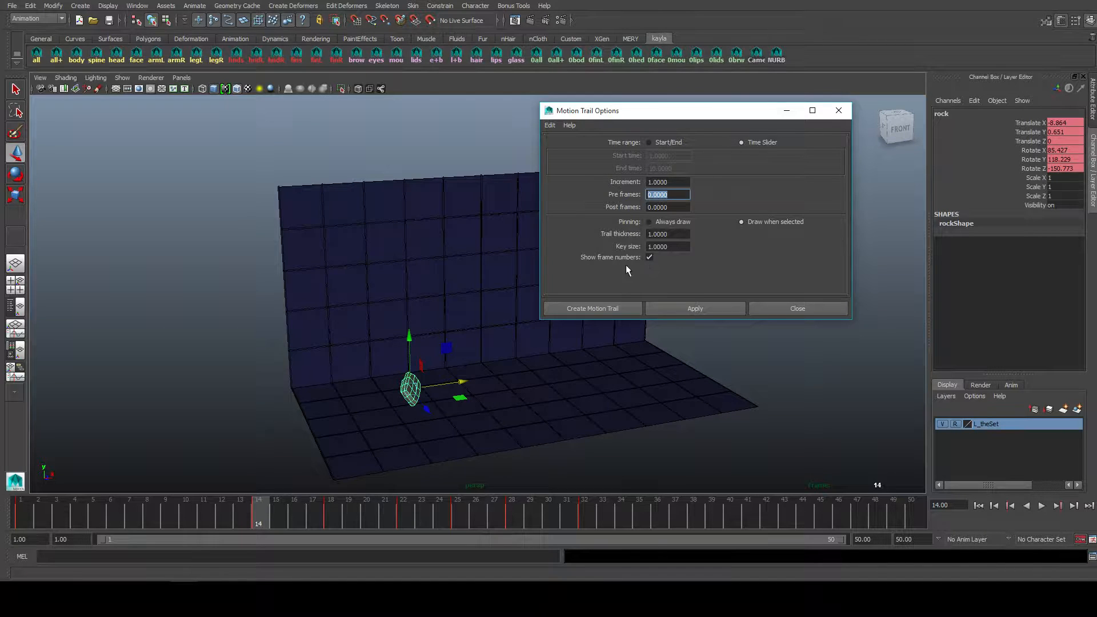
# Create the motion trail for the rock and scrub frames to watch it follow the red path.
pyautogui.click(592, 308)
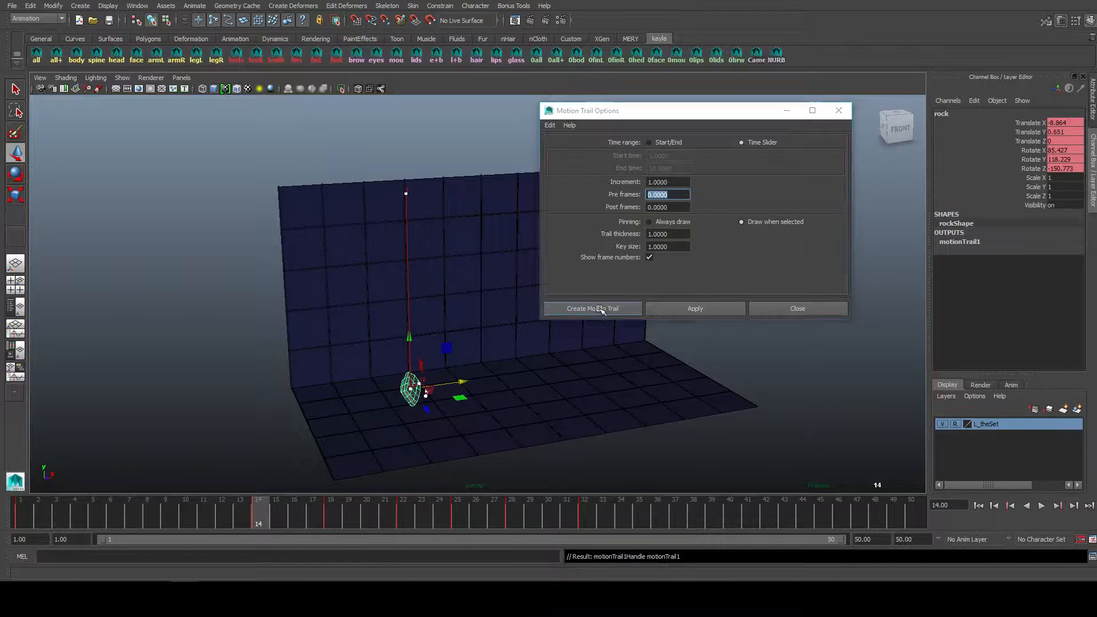
pyautogui.click(591, 308)
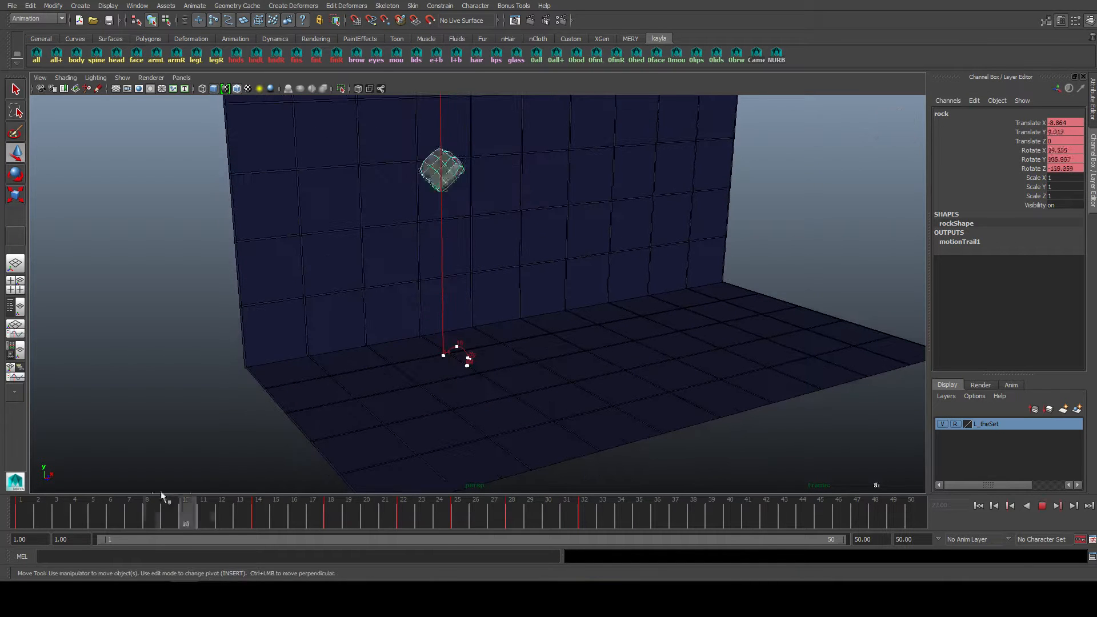
pyautogui.click(277, 513)
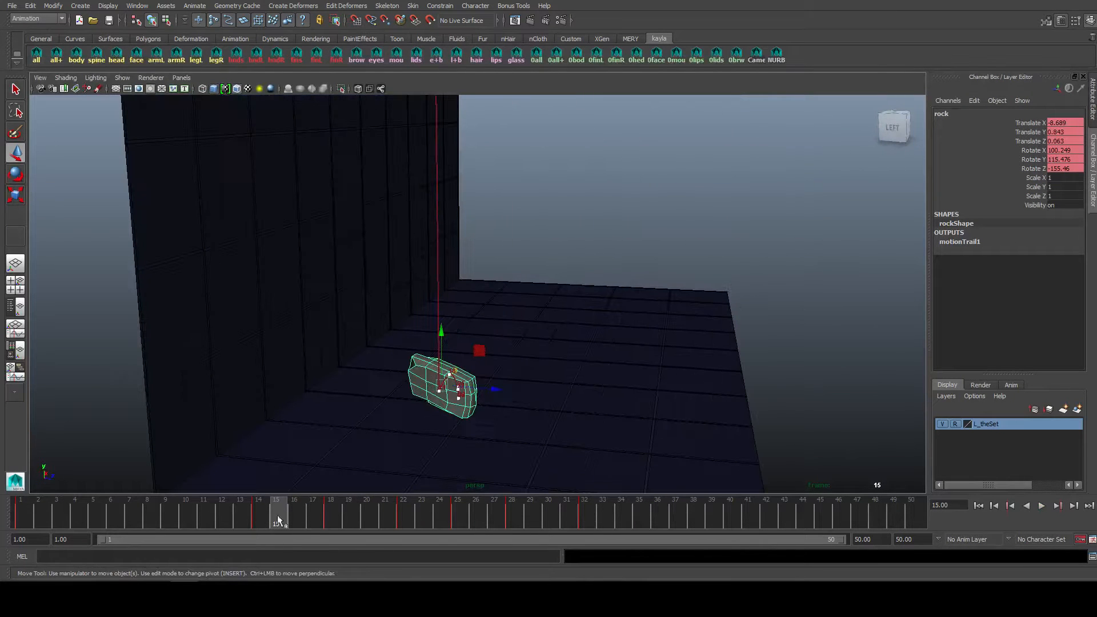
pyautogui.click(258, 511)
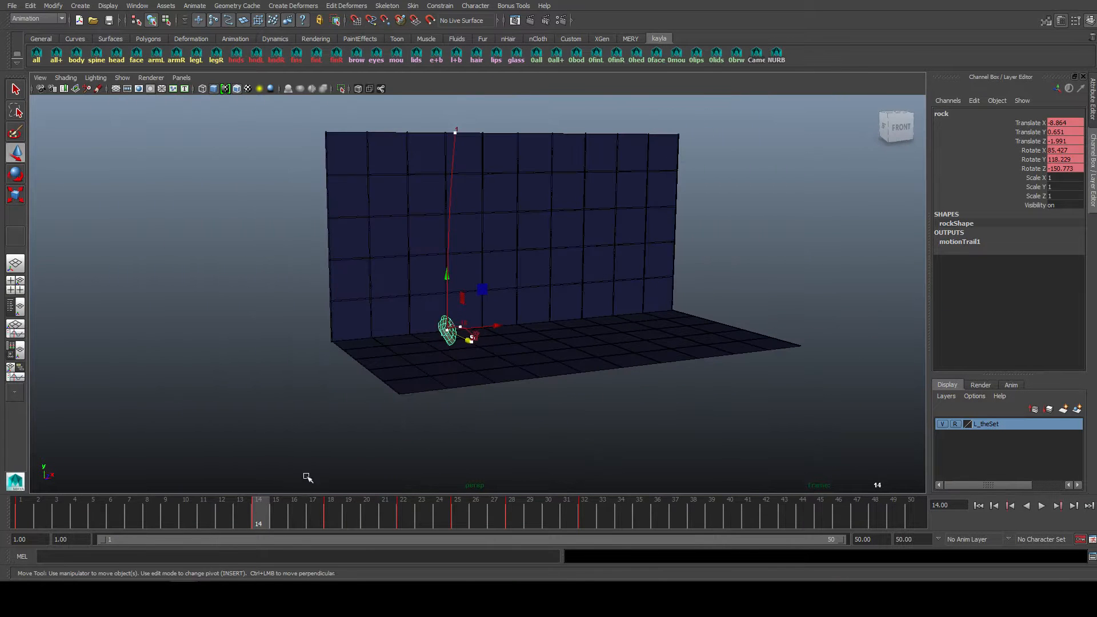
pyautogui.click(1040, 505)
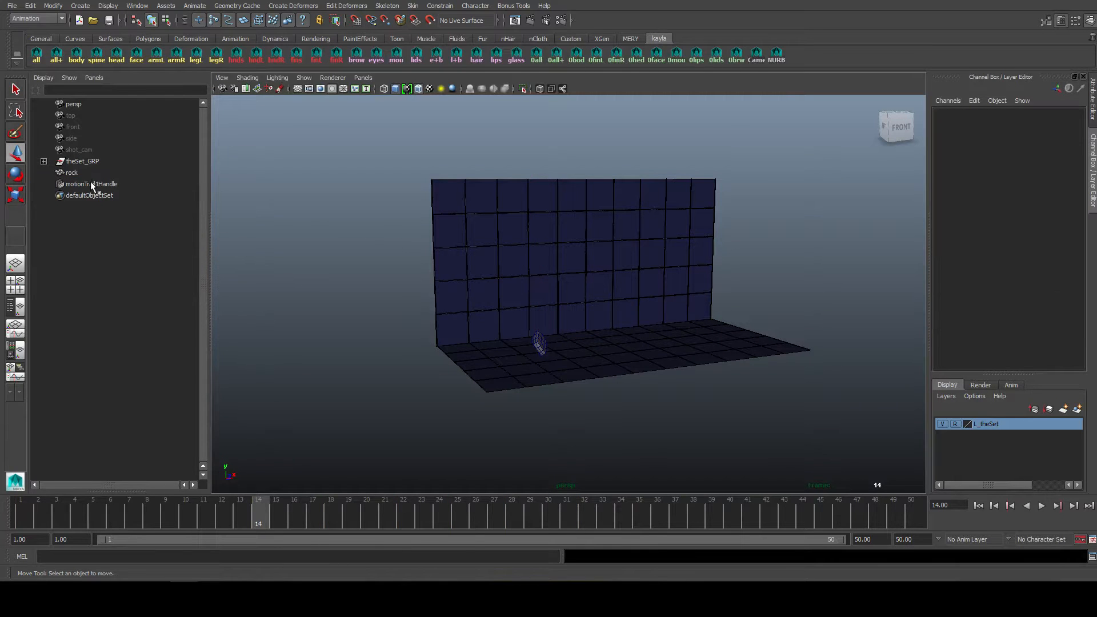
# Select motionTrail1Handle in the Outliner to expose its trail attributes in the Channel Box.
pyautogui.click(71, 172)
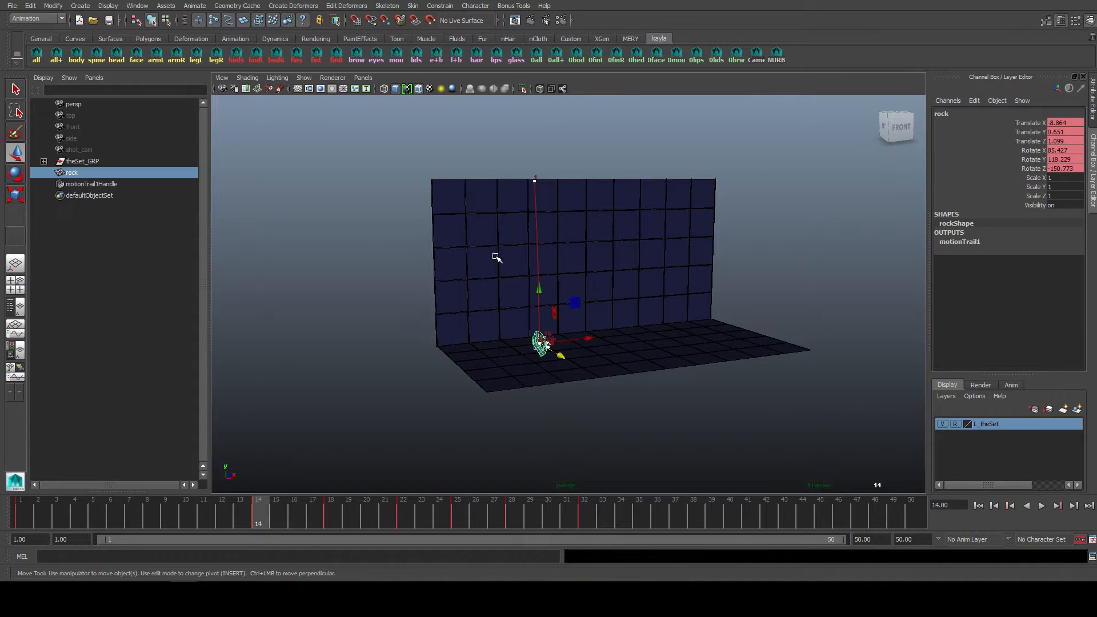
pyautogui.click(92, 183)
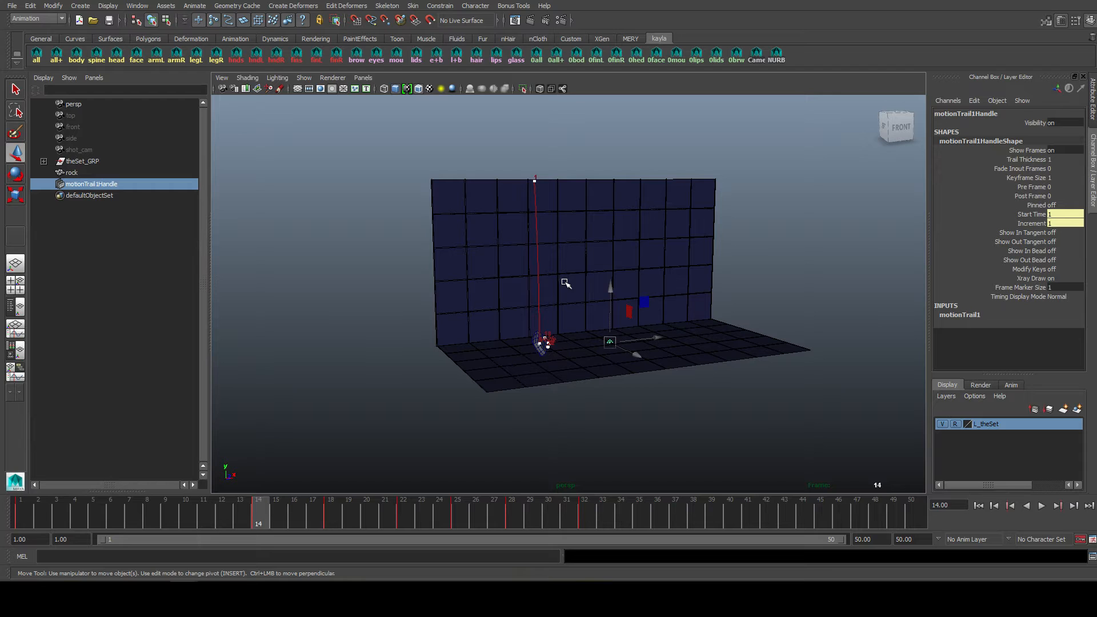